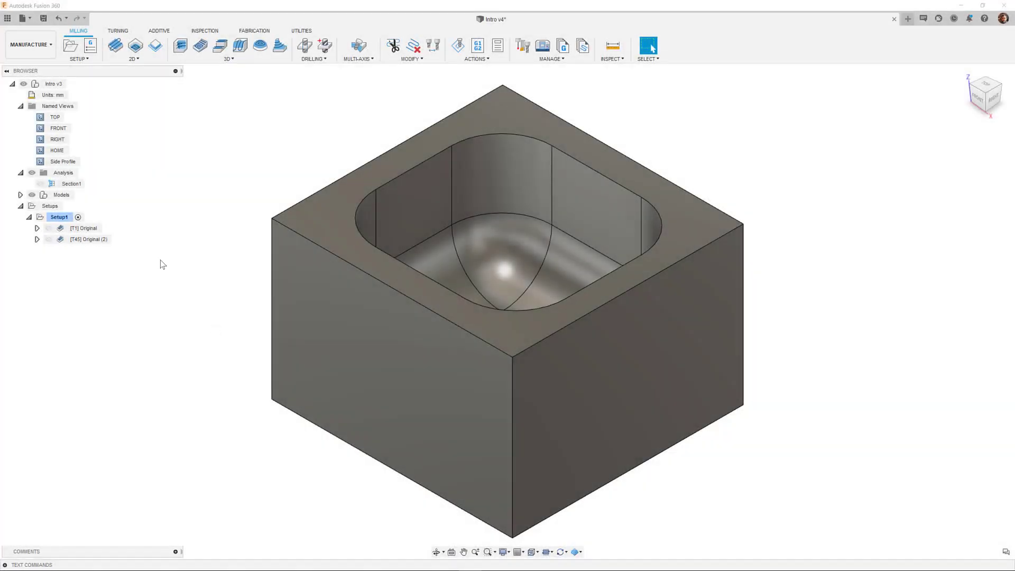
Step: Show the mold as a FRONT section, select Setup1, and simulate T1 Original with holder shown
click(40, 184)
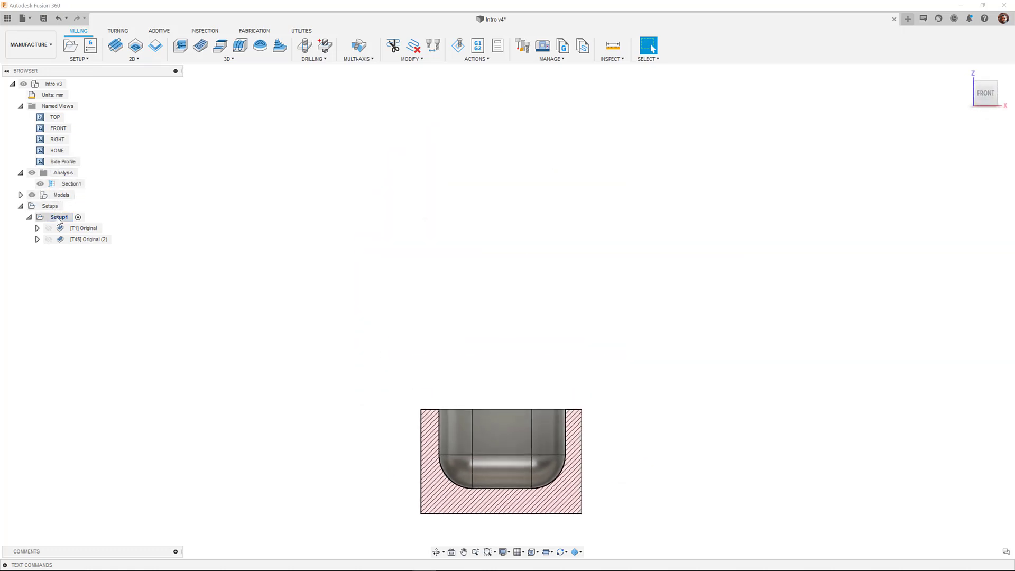
click(58, 217)
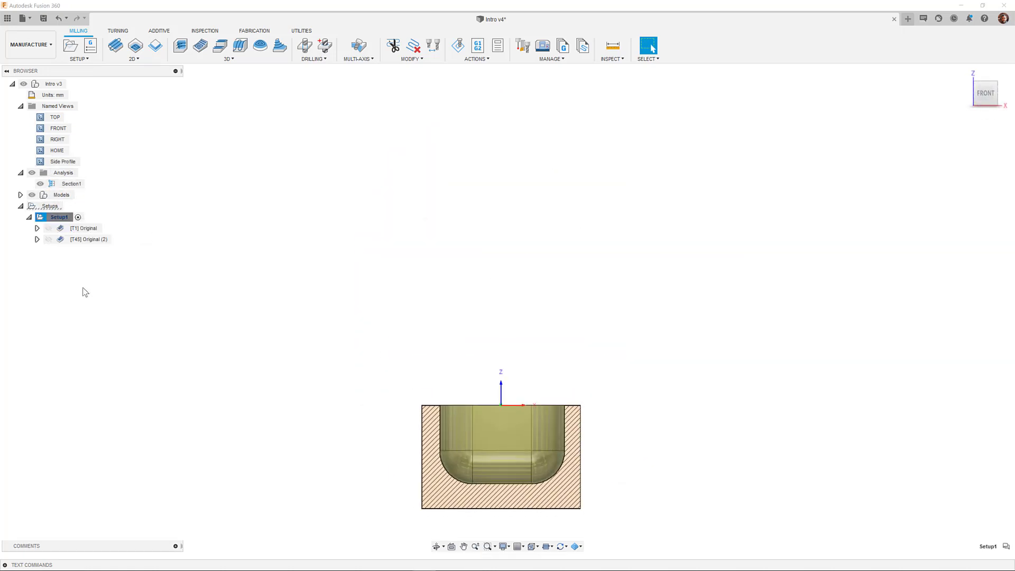
click(458, 46)
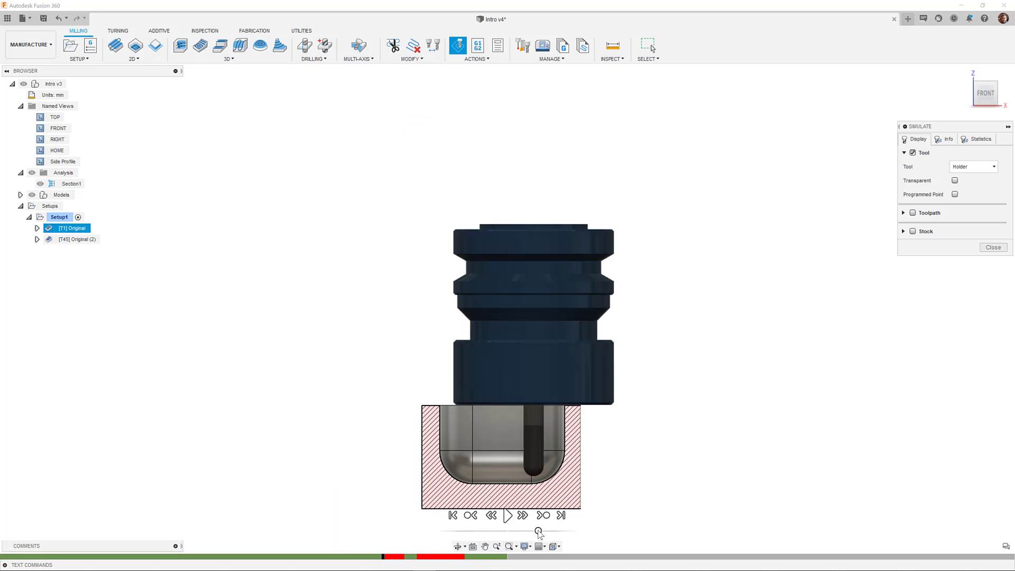
Step: Re-run the T1 Original simulation to see where the holder collides with the mold
click(507, 516)
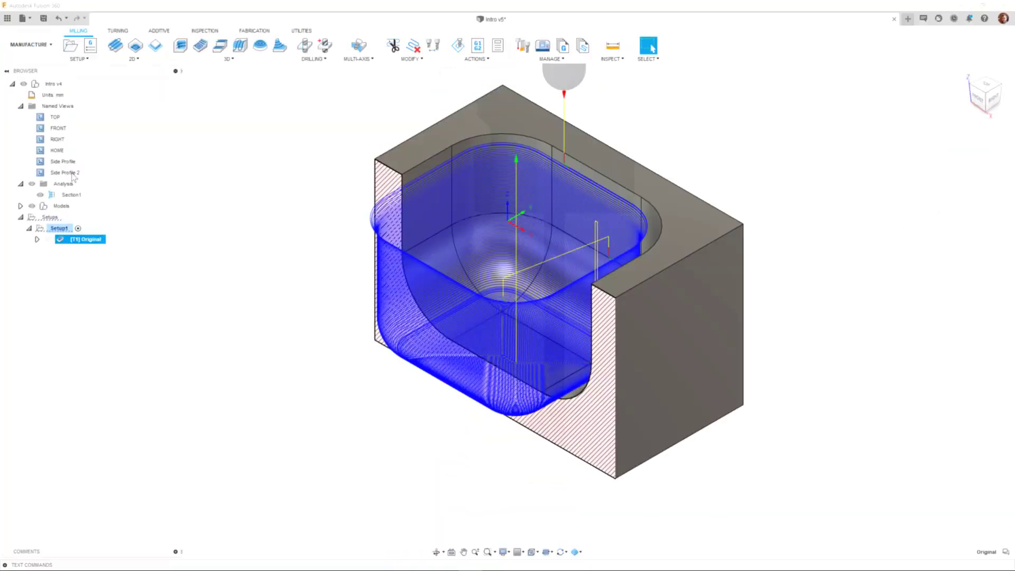
right_click(78, 239)
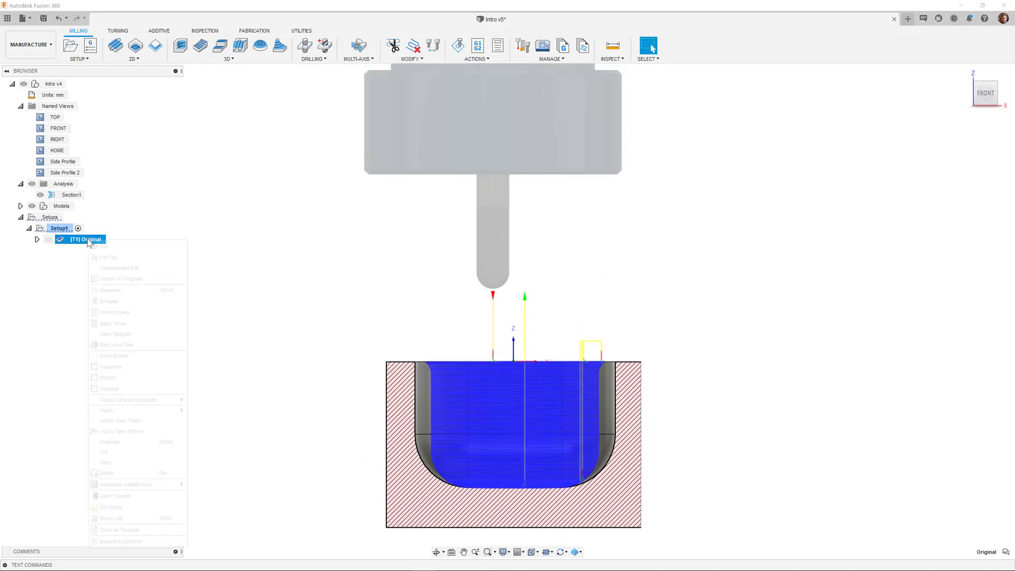
click(112, 301)
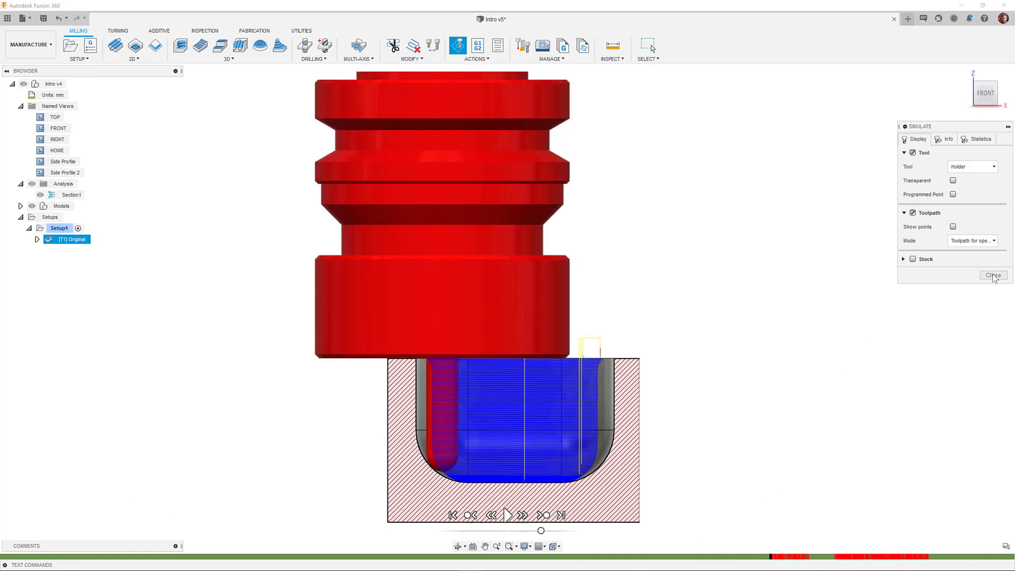
click(992, 275)
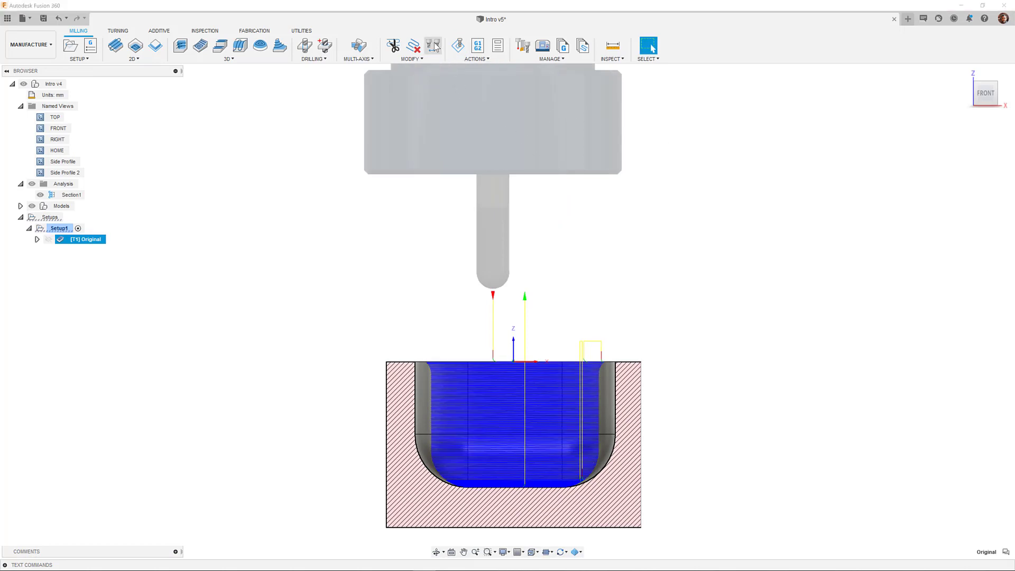
Step: Swap the Original operation to tool 2, the Ø8mm L25mm ball-nose end mill
click(433, 46)
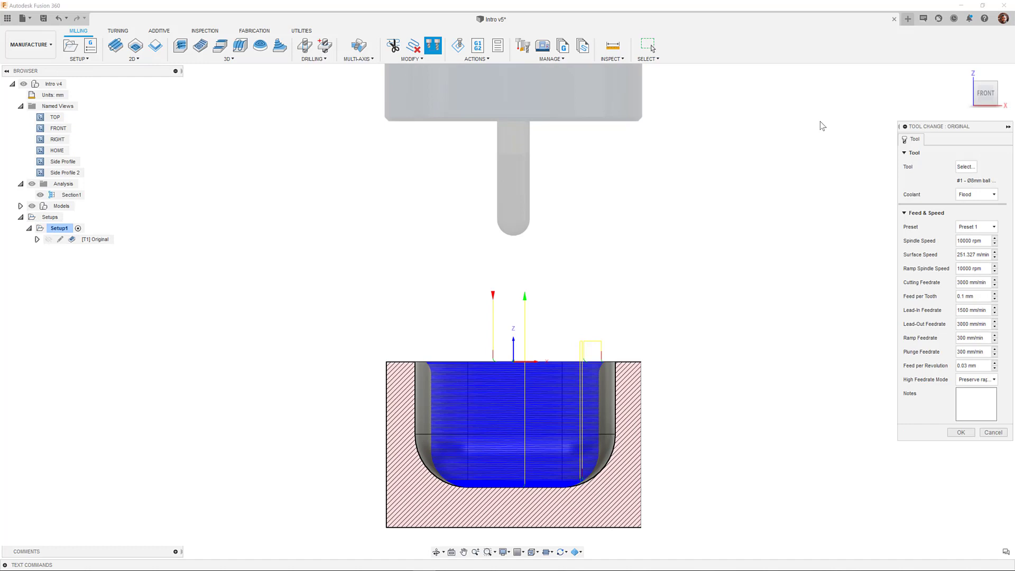
click(965, 166)
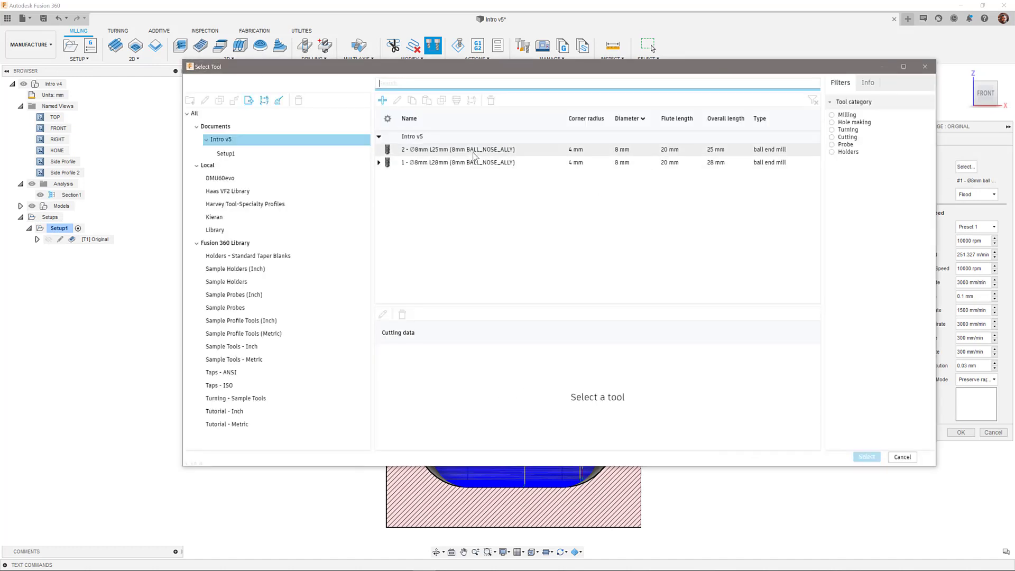
click(460, 149)
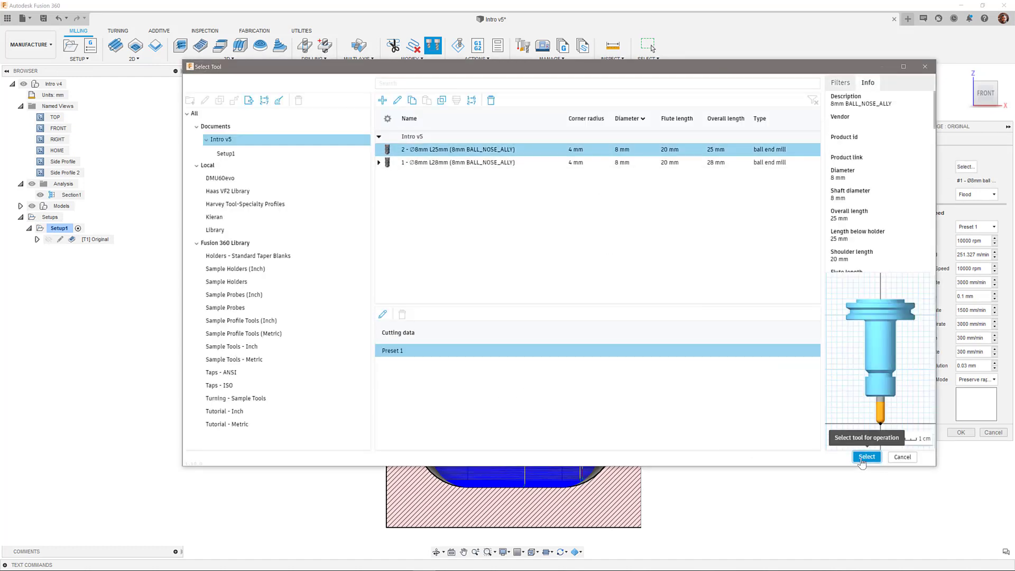
click(866, 456)
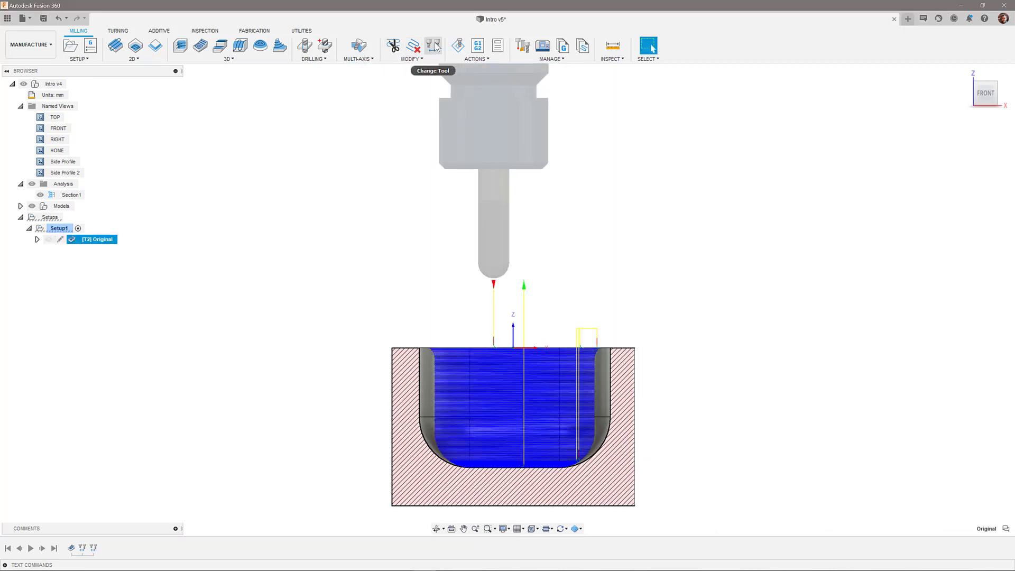
Step: Switch the Original operation to tool 3 and confirm its simulation is collision-free
click(432, 46)
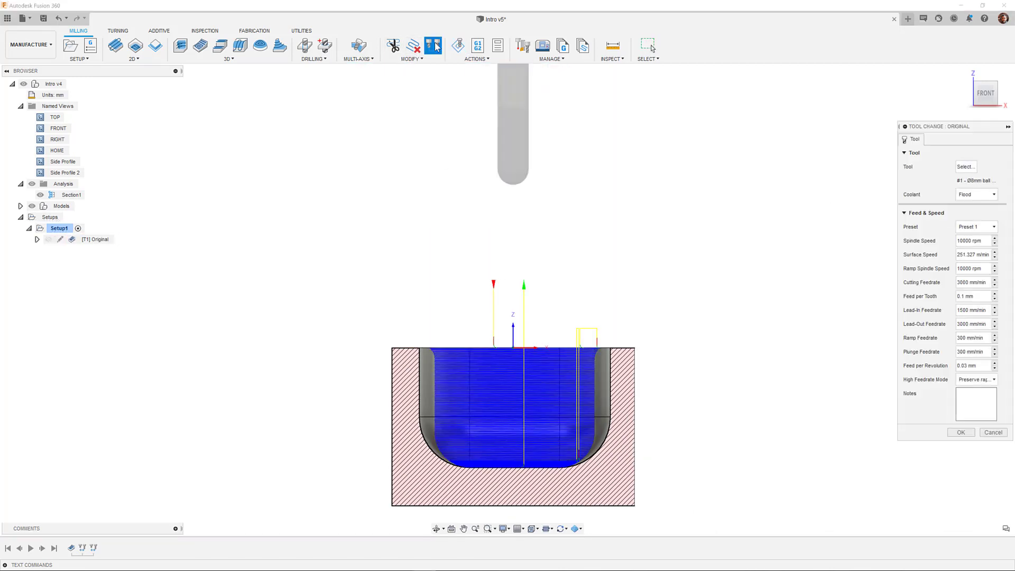
click(965, 167)
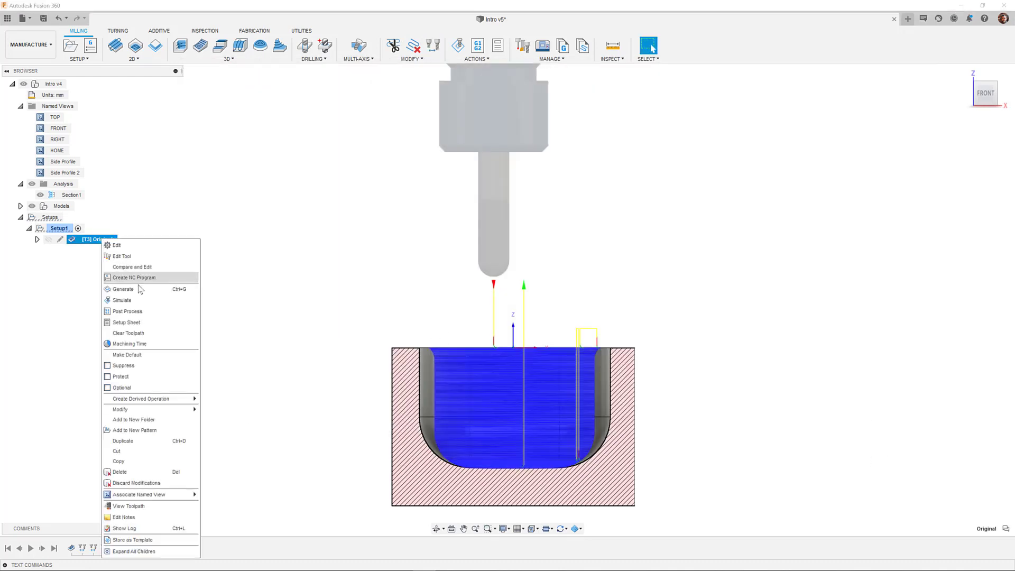
click(122, 299)
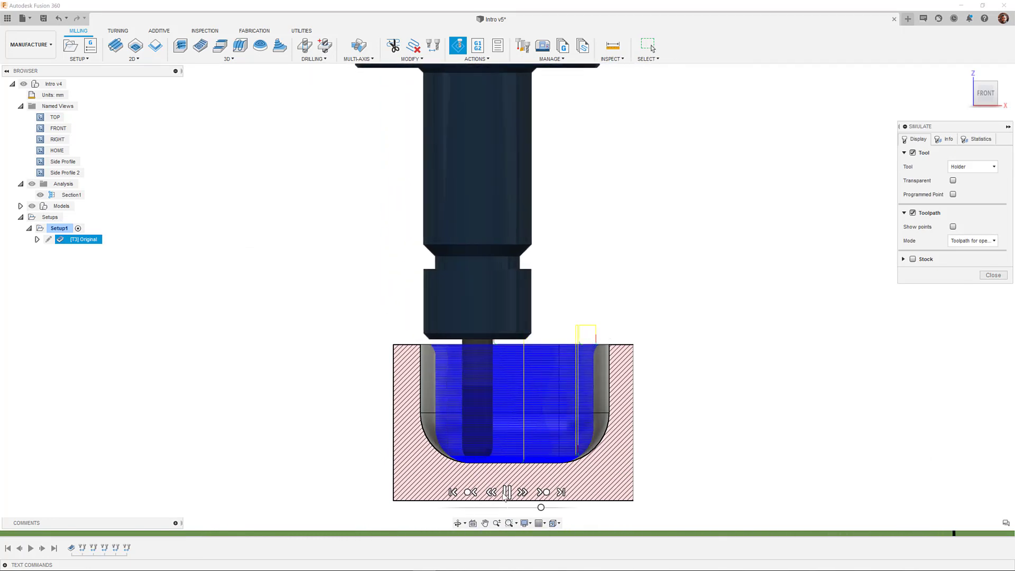
click(993, 275)
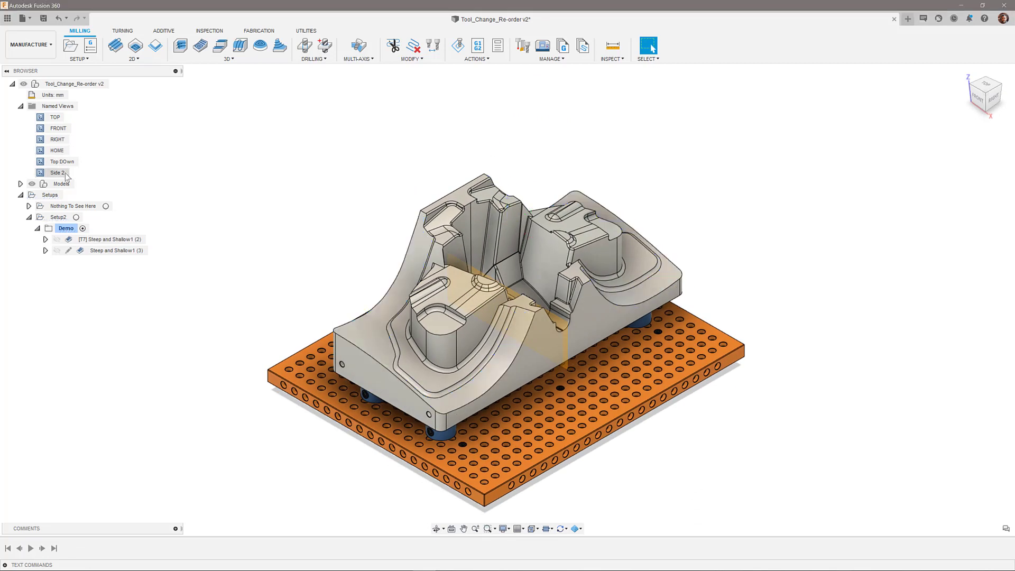
right_click(110, 239)
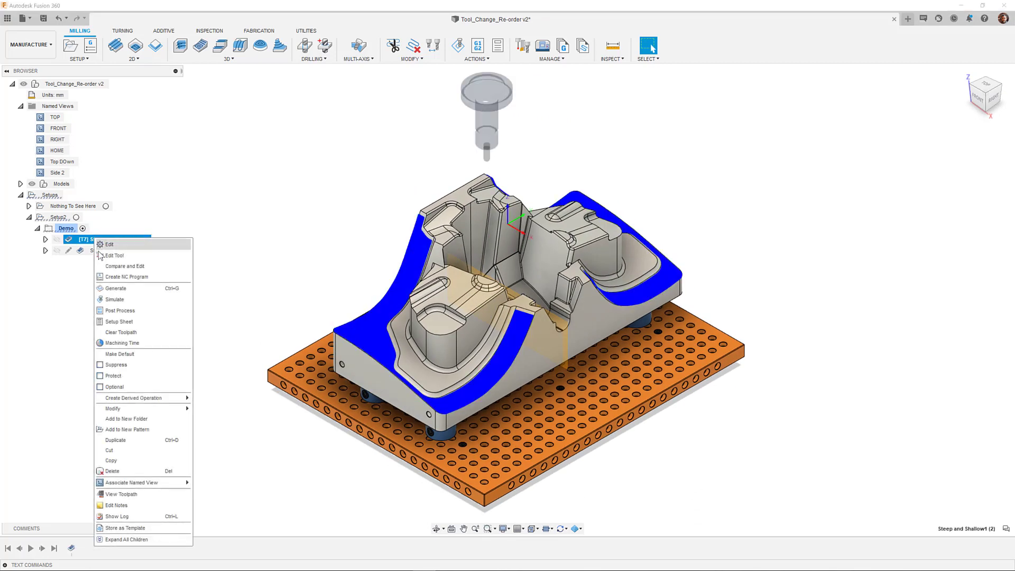
click(114, 299)
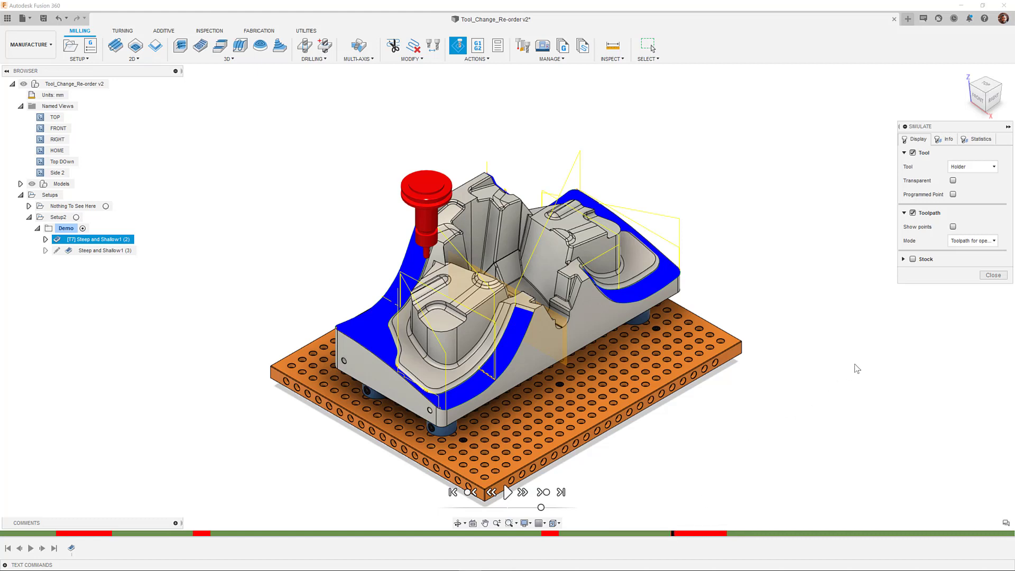
click(992, 274)
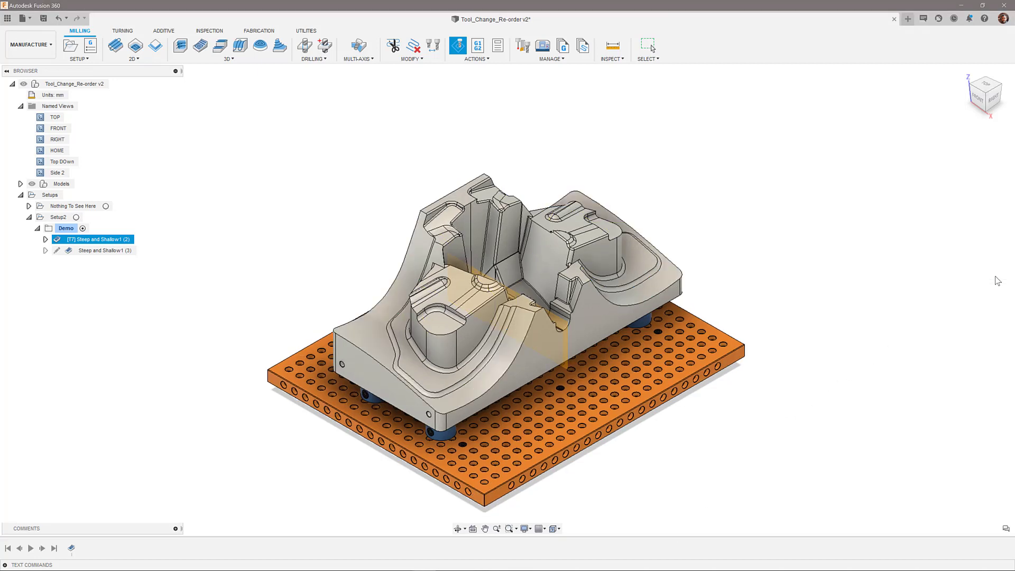
click(58, 128)
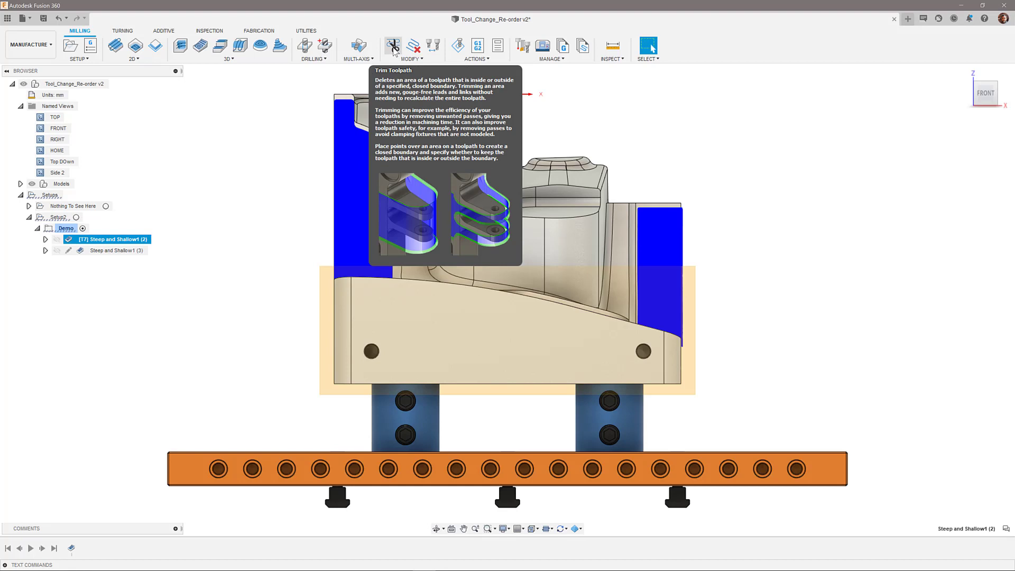
Step: Trim Steep and Shallow1 (2) with a polygon boundary, keeping both sides as separate pieces
click(393, 46)
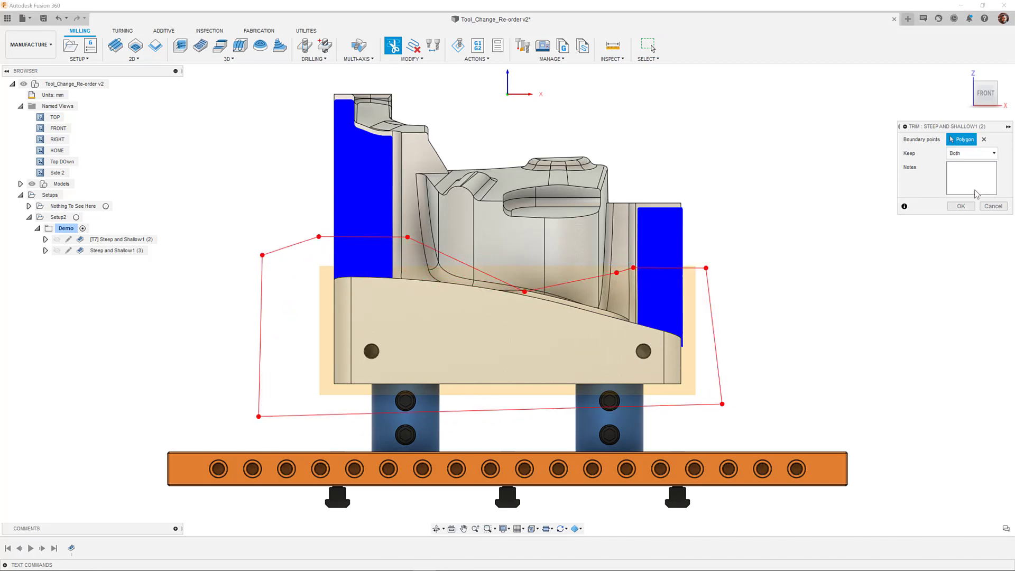
click(960, 205)
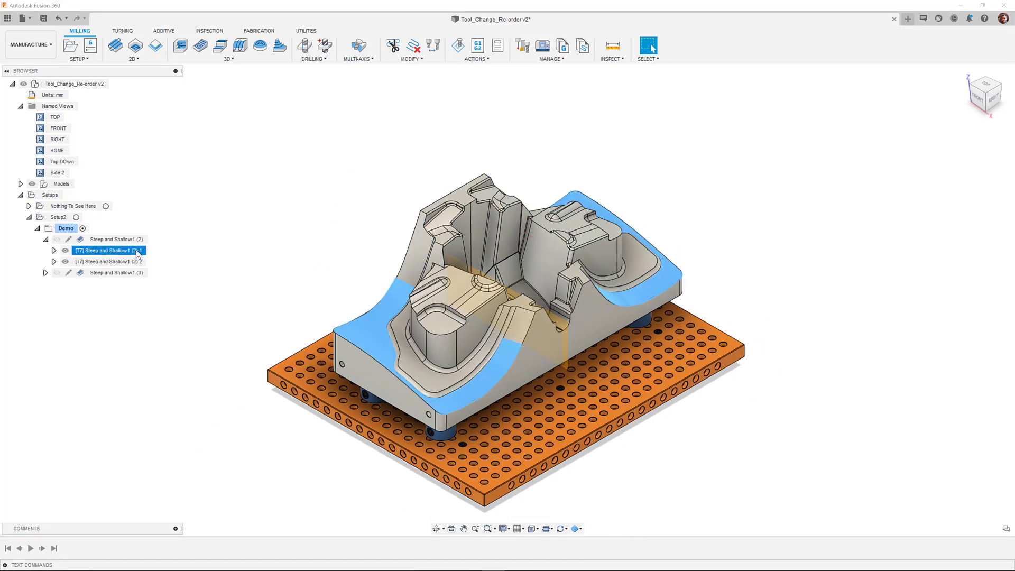
click(109, 261)
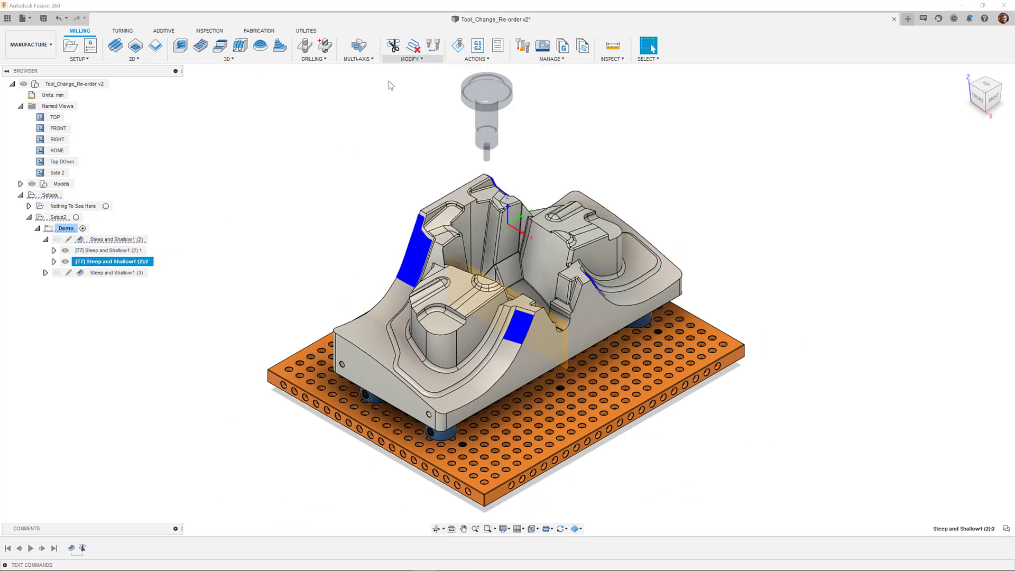
Step: Reassign the (2):2 trimmed piece to tool 6, the Ø8mm L32mm ball end mill
right_click(112, 261)
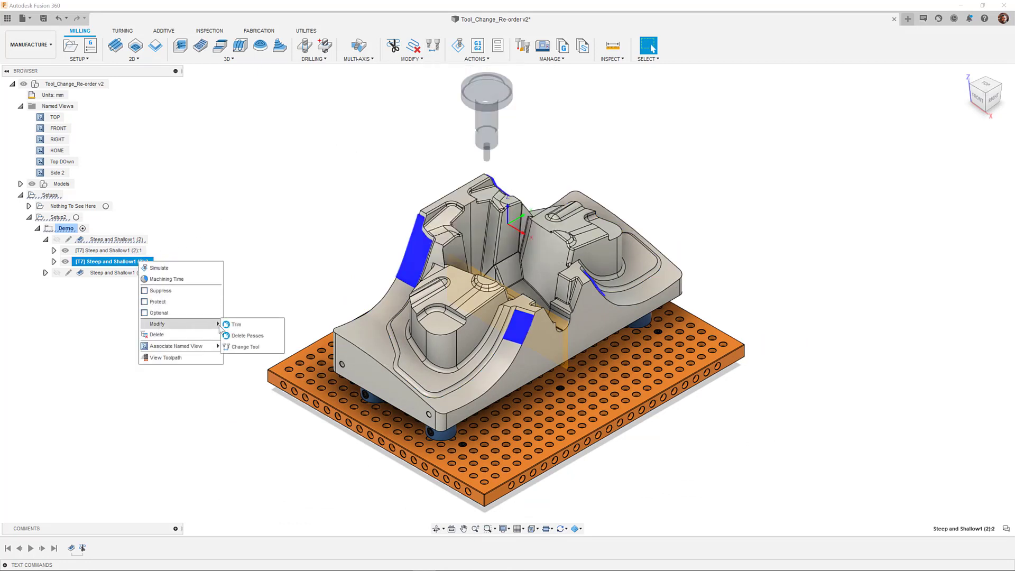
click(249, 350)
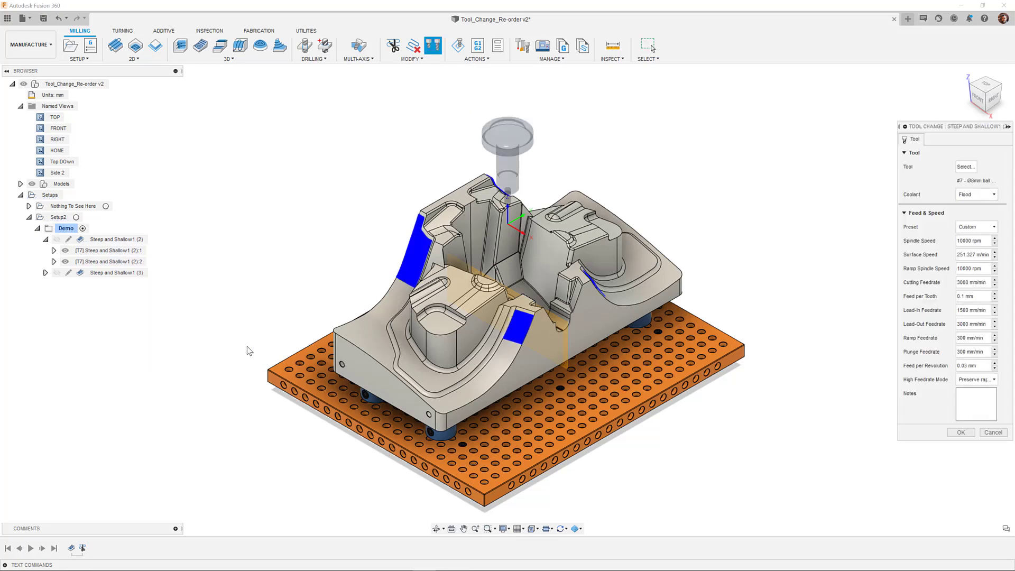
click(966, 167)
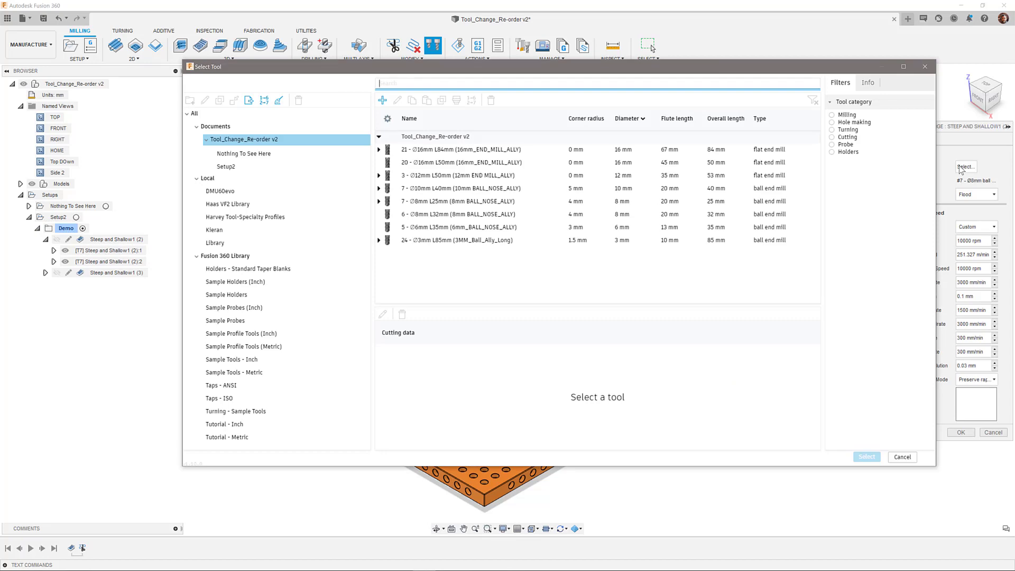
click(866, 456)
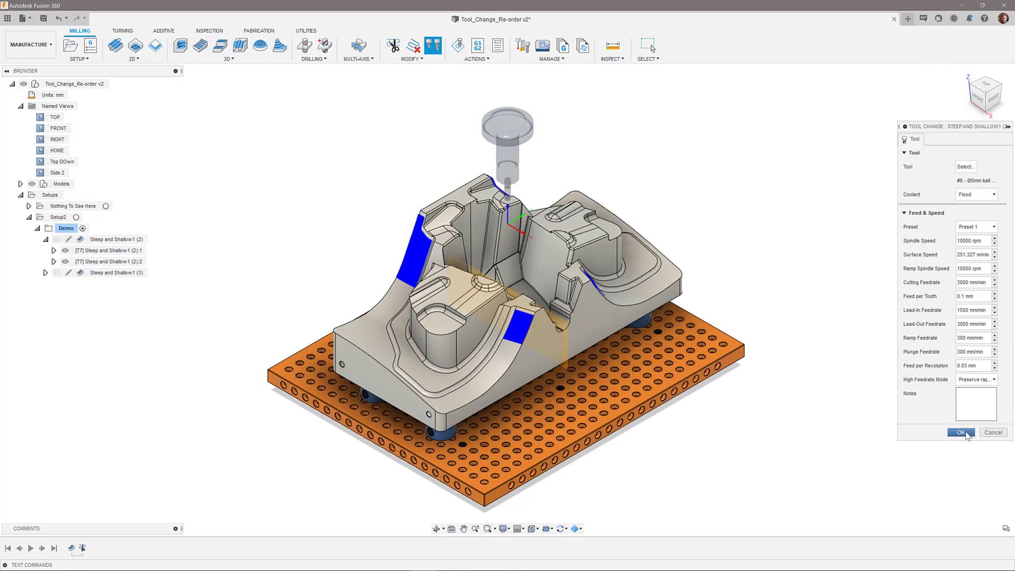
click(961, 432)
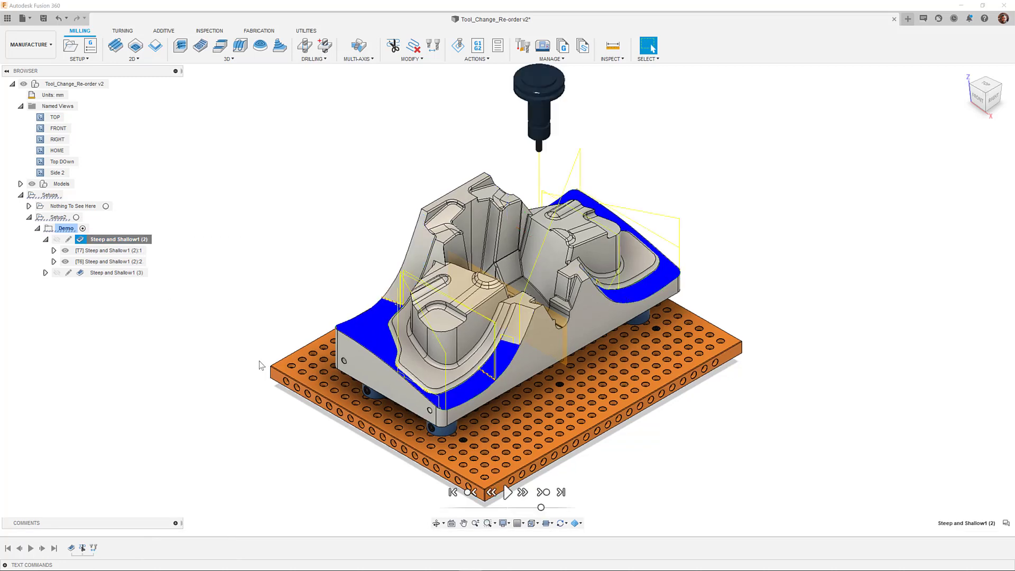
Step: Play the simulation of the T7 and T6 trimmed pieces with the holder shown
click(507, 493)
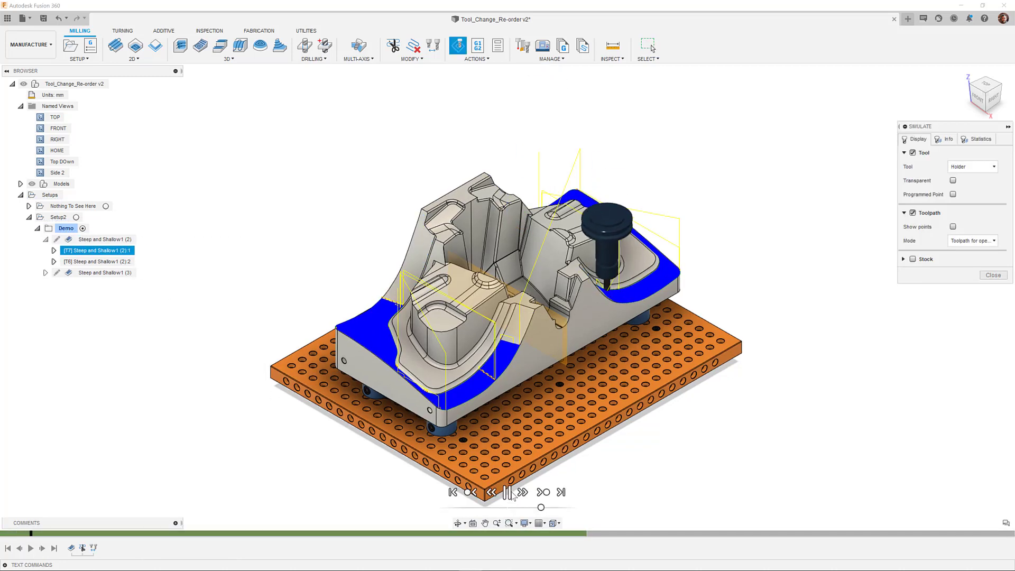
click(520, 493)
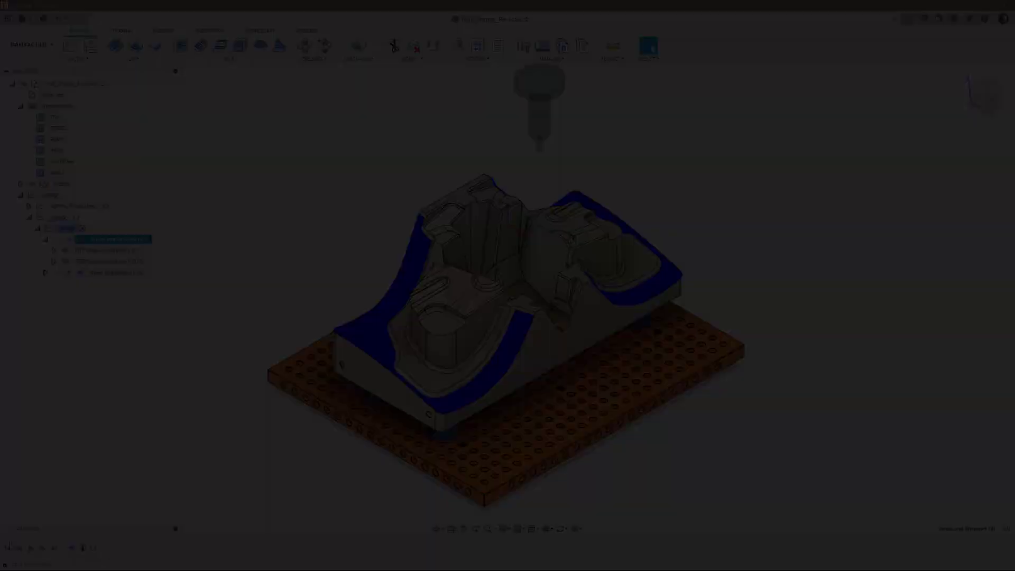
Step: Inspect the four trimmed pieces (2):1:1, (2):1:2, (2):2:1 and (2):2:2 in turn
click(112, 228)
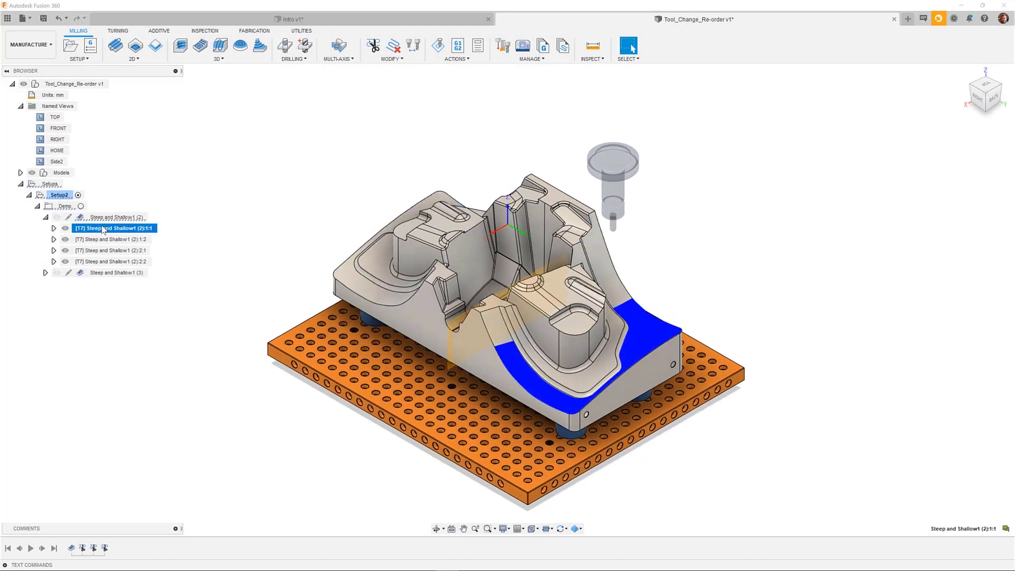
click(112, 239)
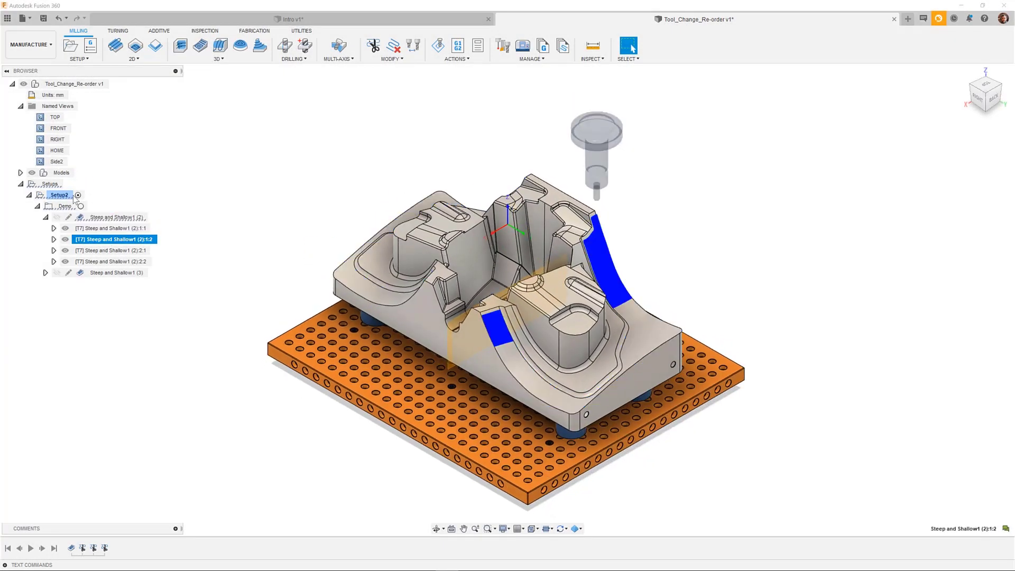
click(110, 251)
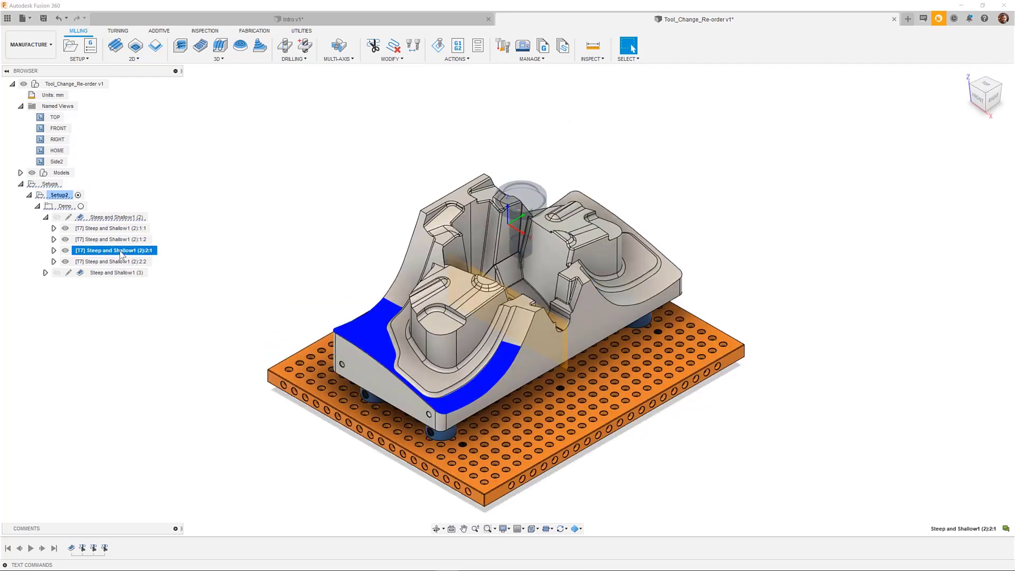
click(113, 262)
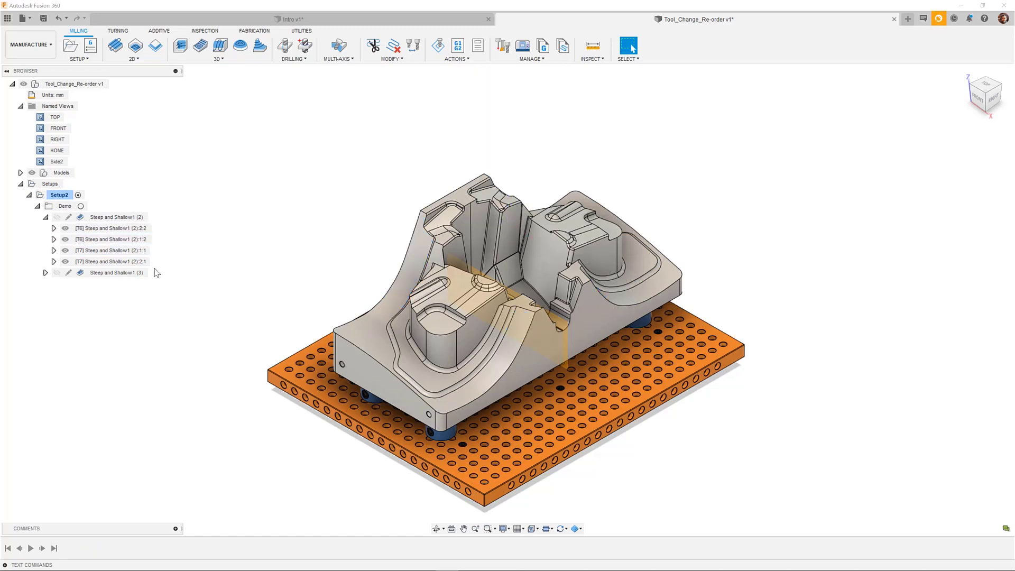
Step: Simulate the whole reordered Steep and Shallow1 (2) operation with the holder shown
click(111, 251)
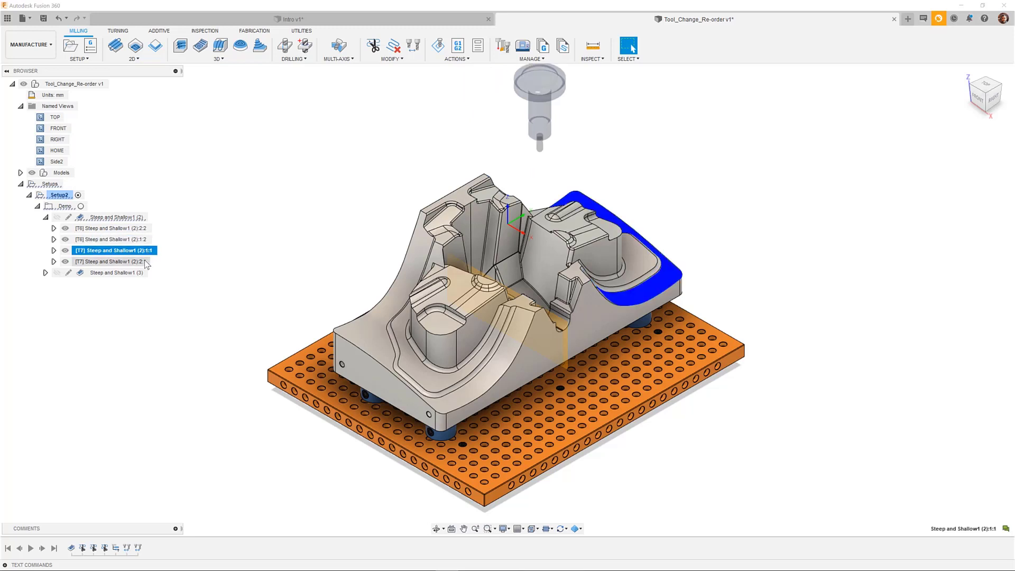
right_click(113, 217)
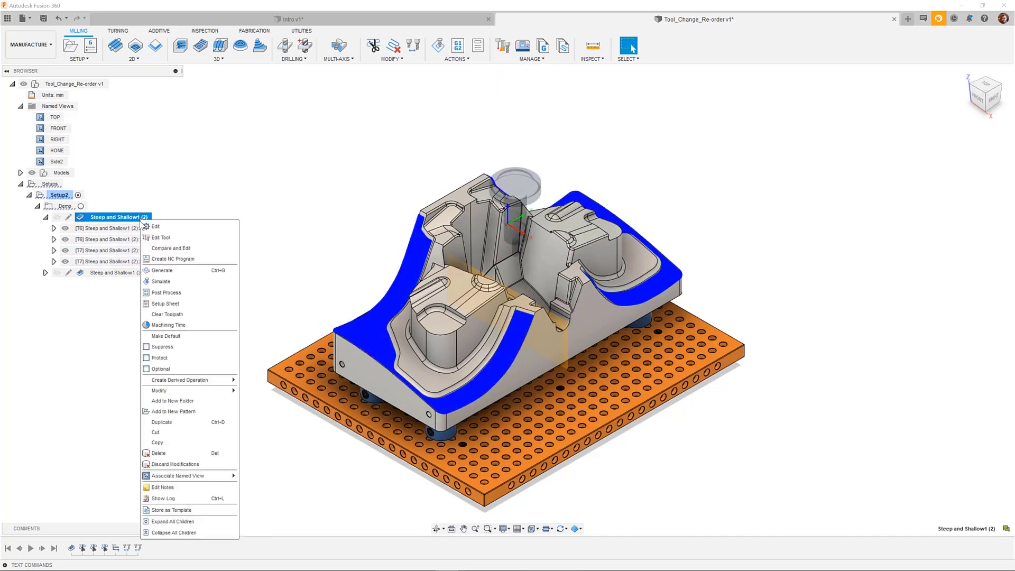
click(159, 281)
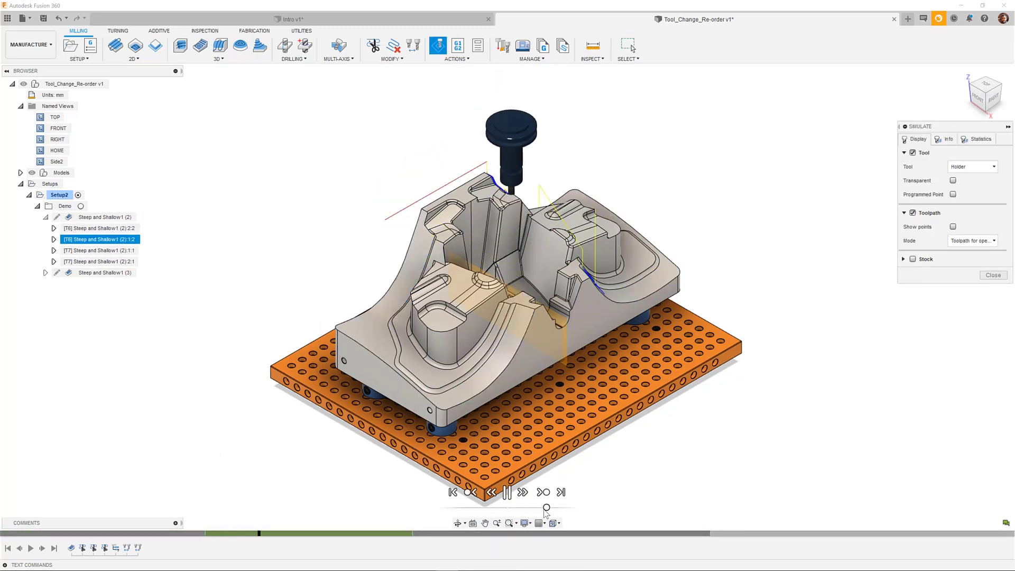